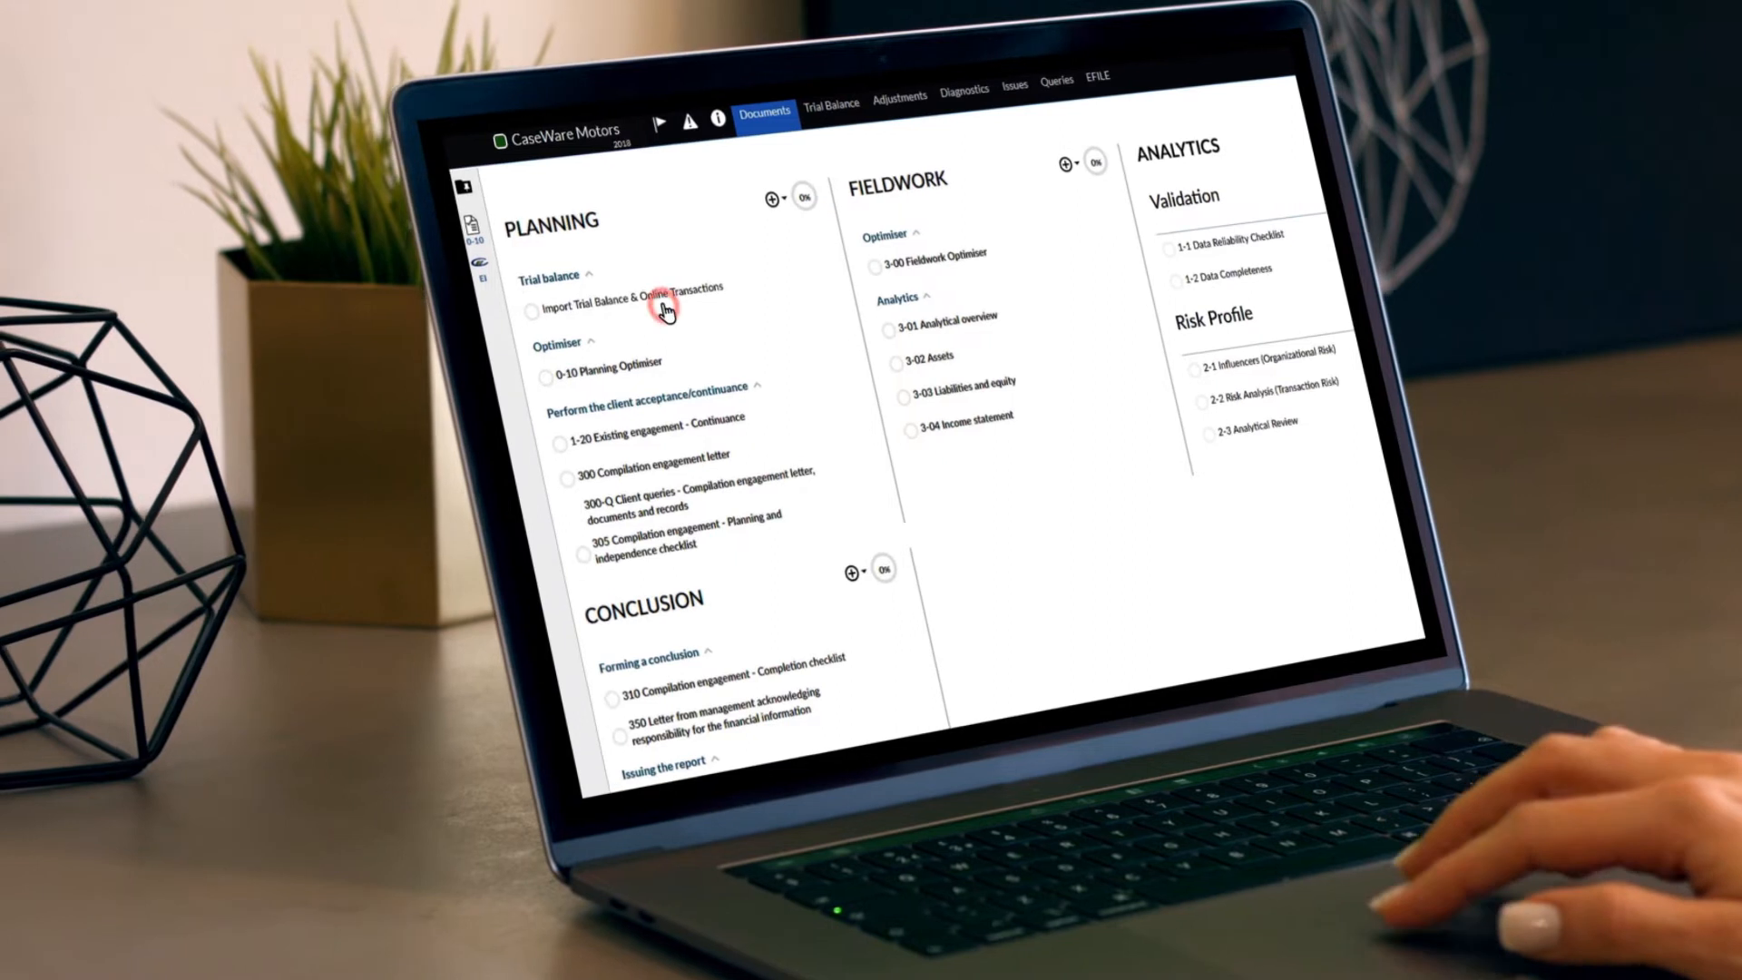
Change the Duplicate Entries test's Risk Score field from 10 to 15.
{"action": "left_click", "coordinate": [639, 296]}
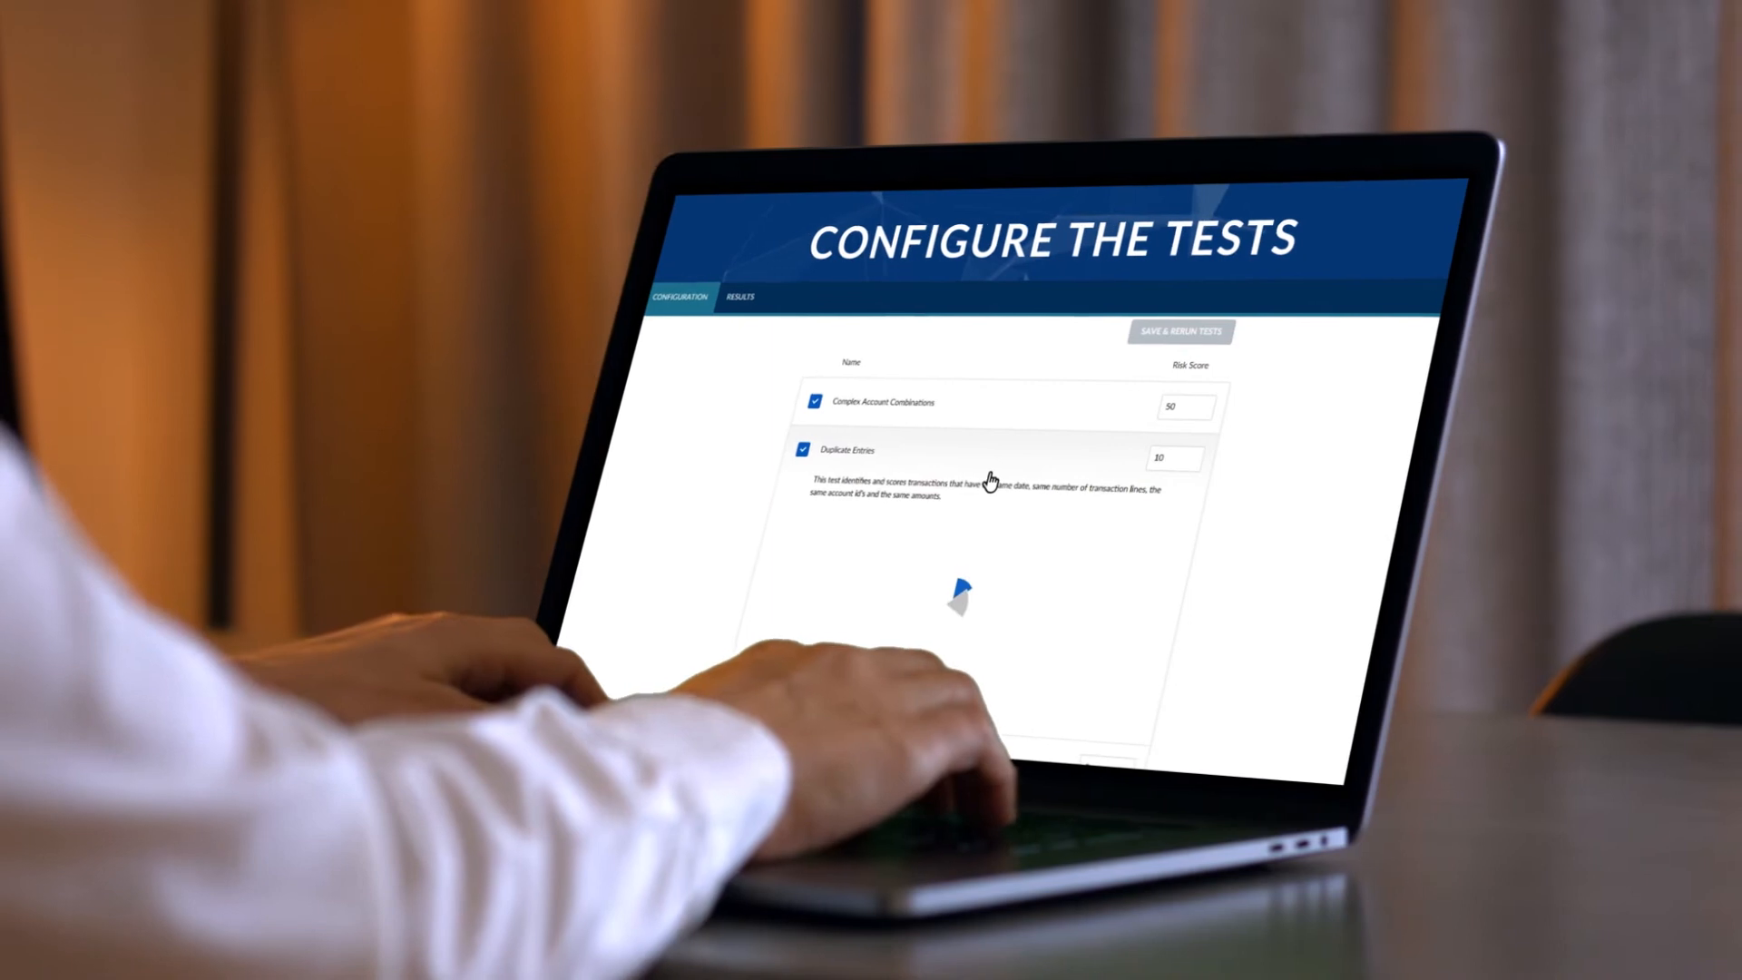
{"action": "type", "text": "15"}
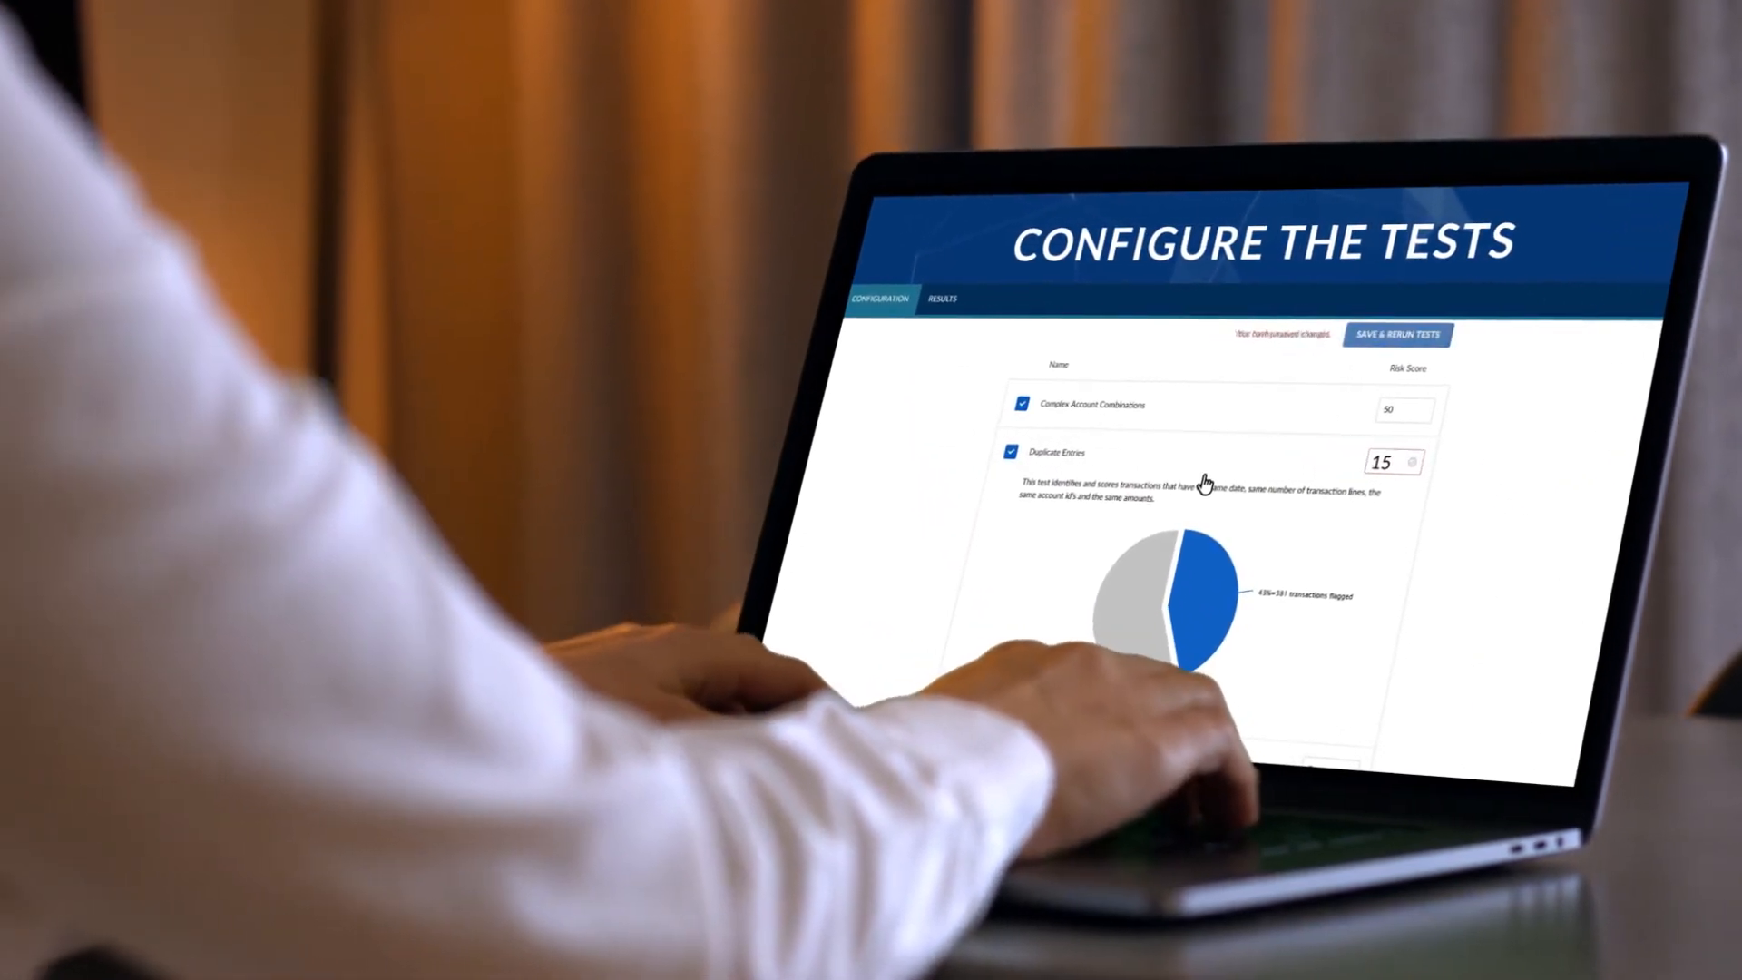